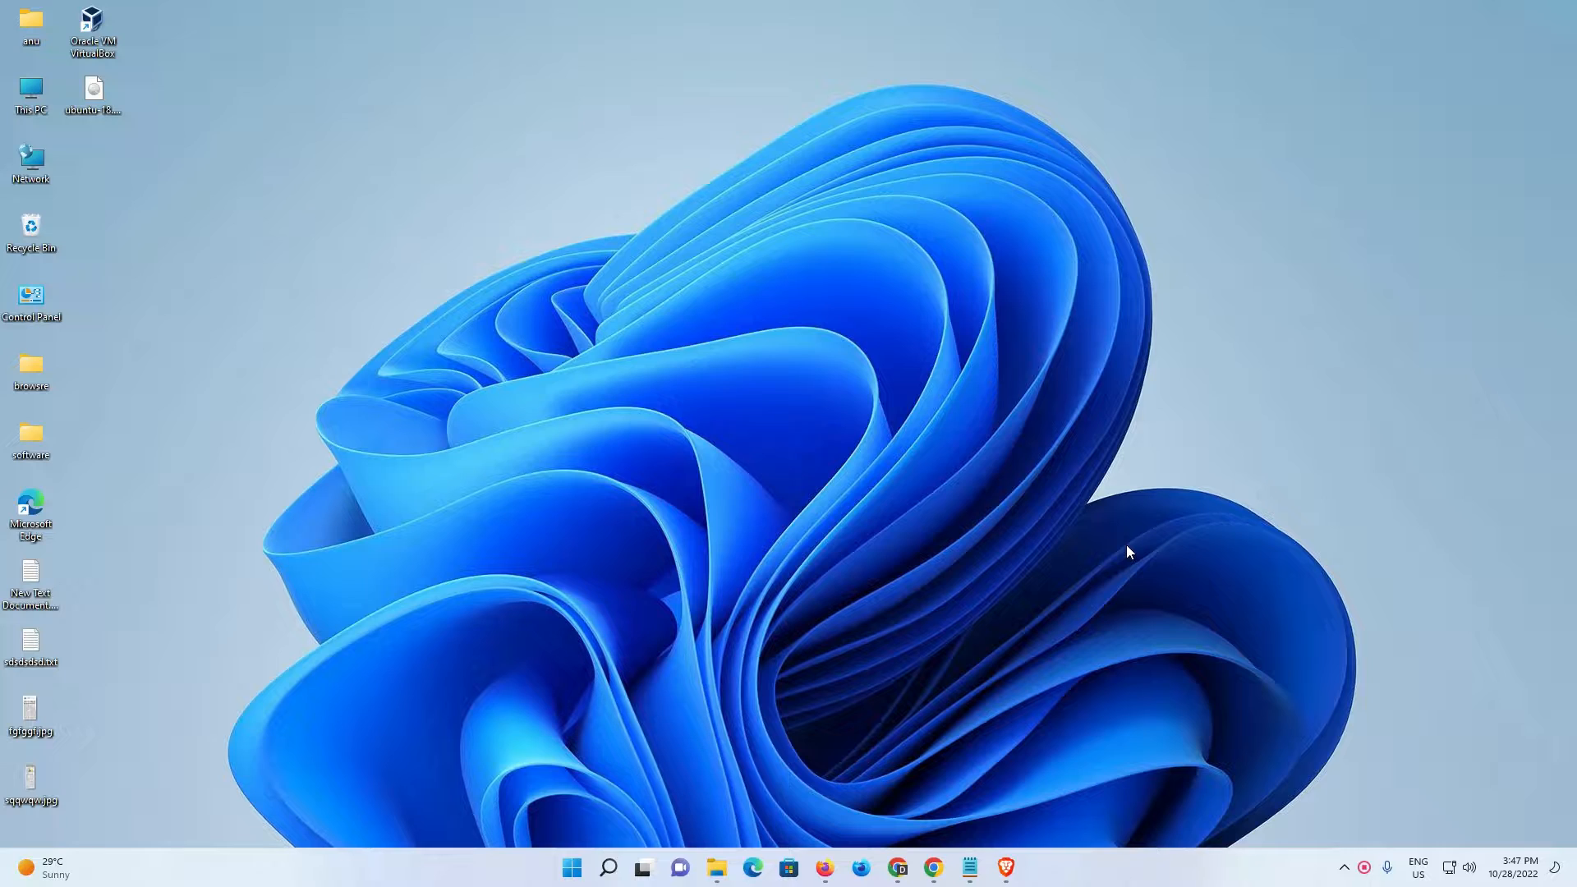
pyautogui.moveTo(1041, 560)
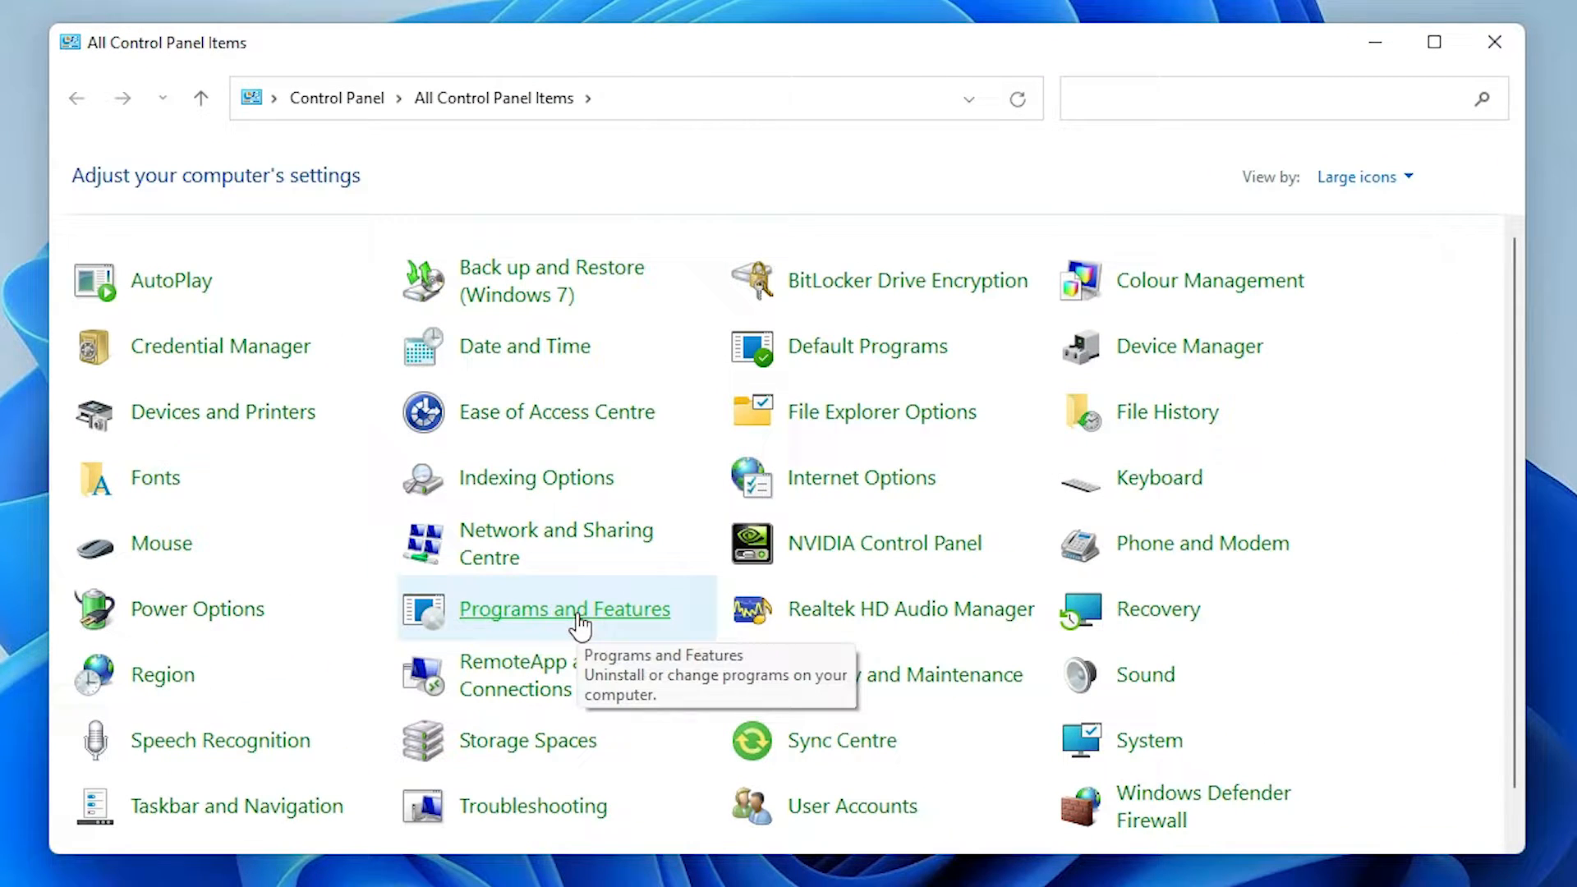
pyautogui.moveTo(611, 631)
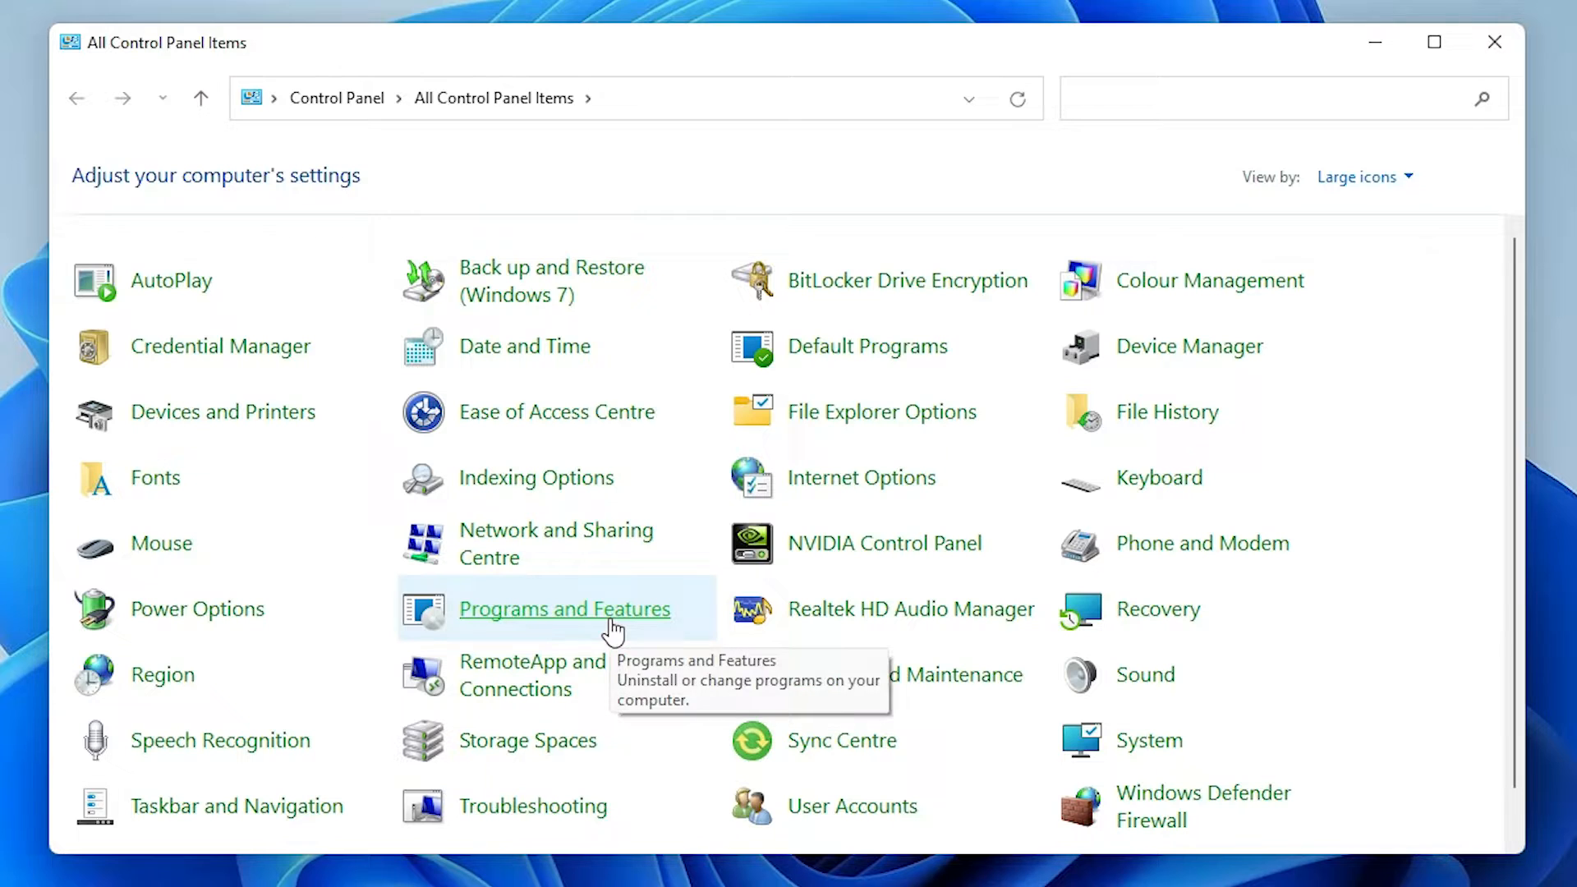
# Open Programs and Features and select Oracle VM VirtualBox 7.0.2 (Oracle, 208 MB).
pyautogui.click(563, 609)
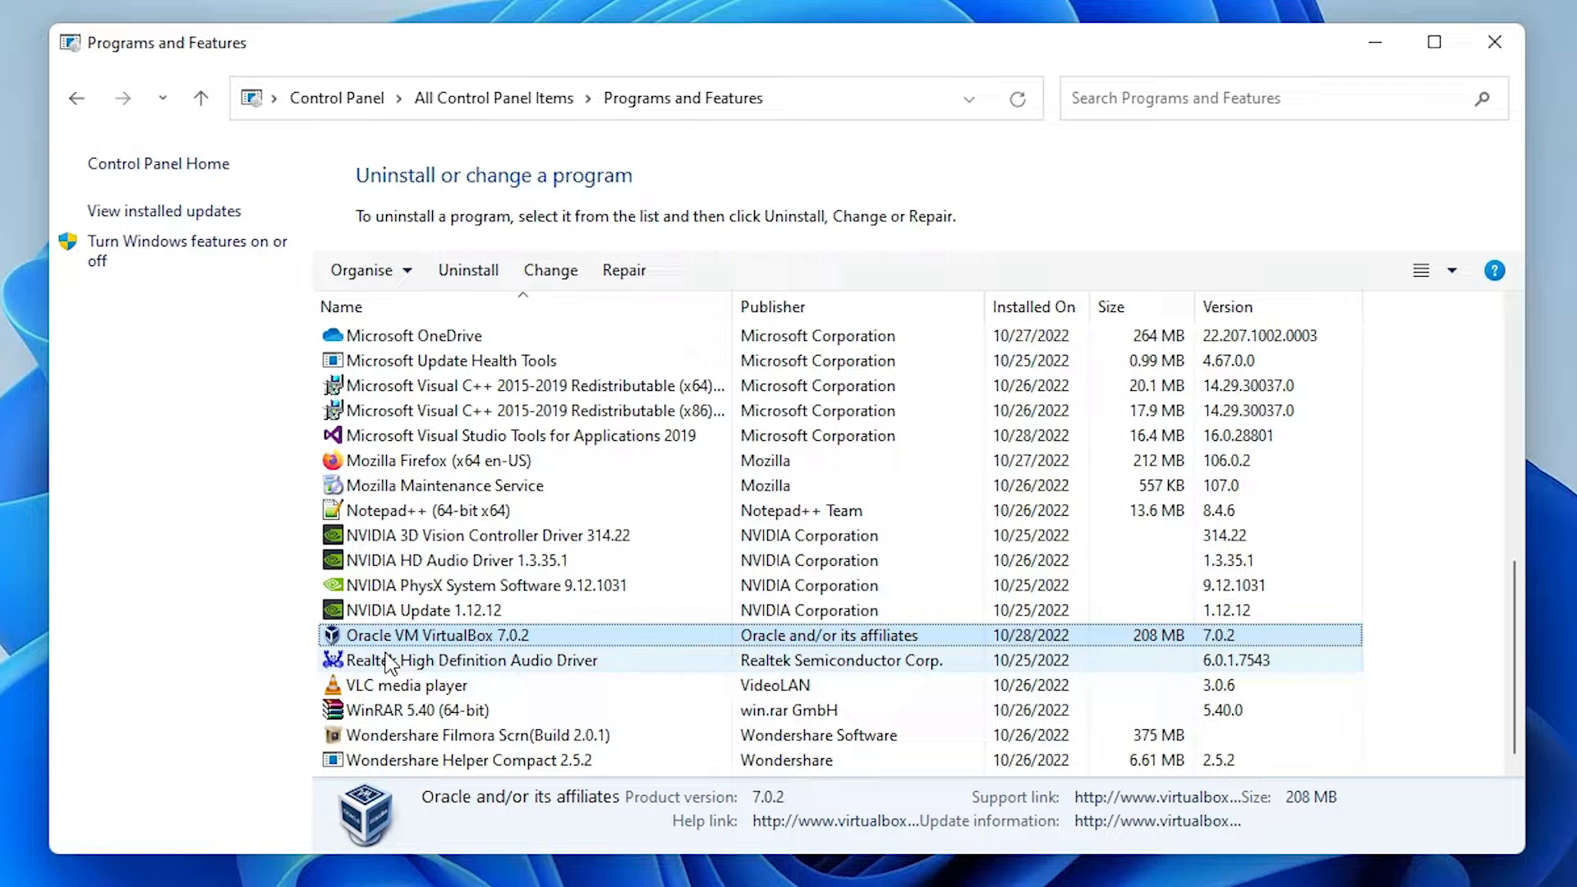
pyautogui.click(502, 635)
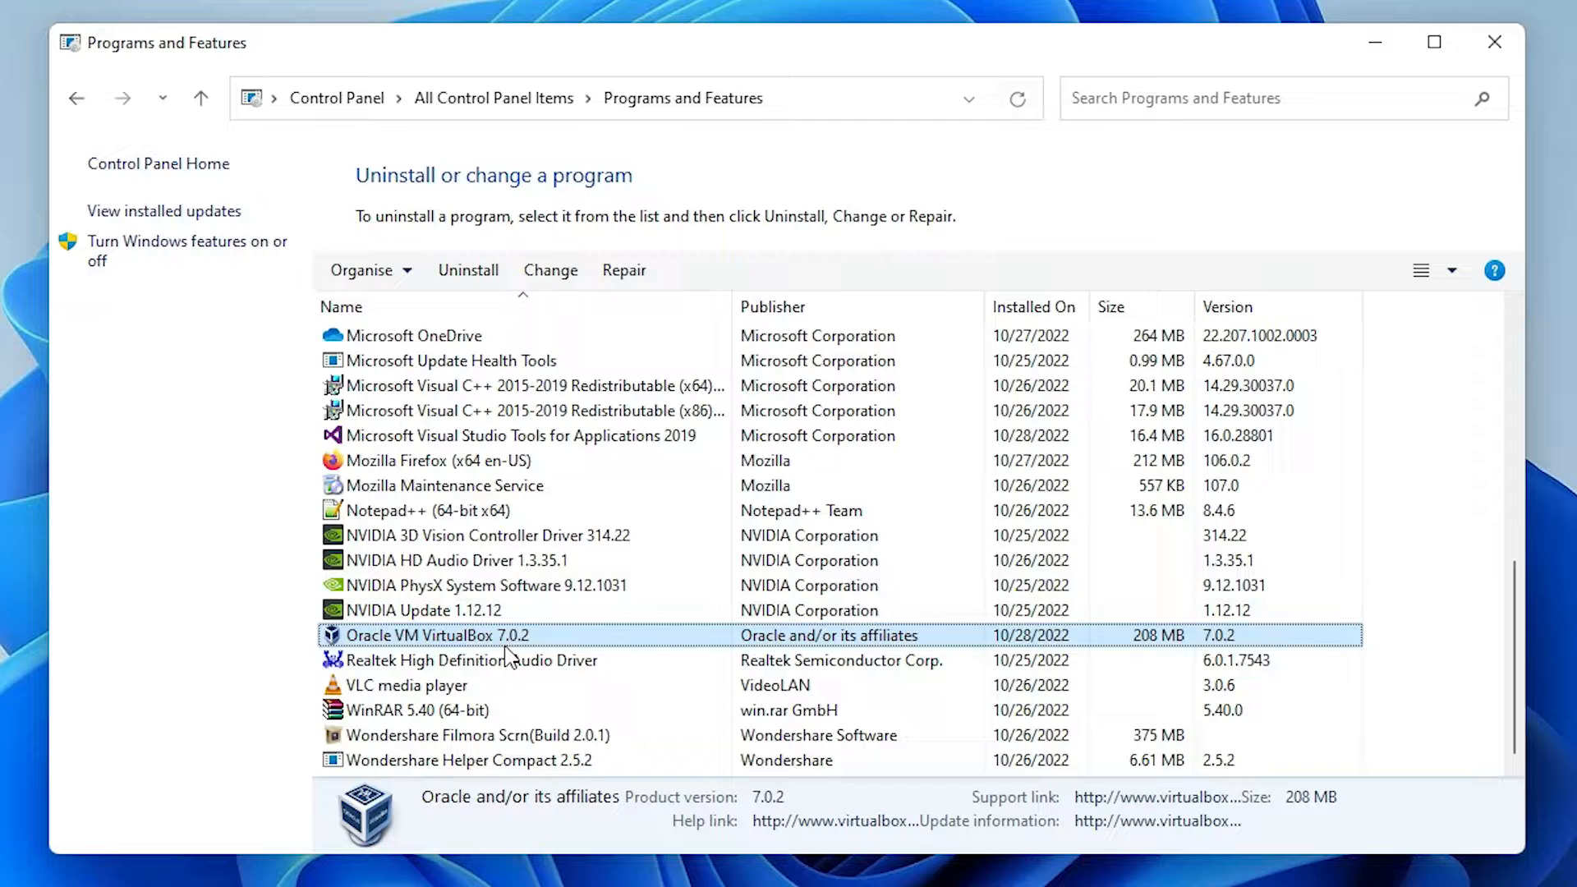
pyautogui.moveTo(433, 643)
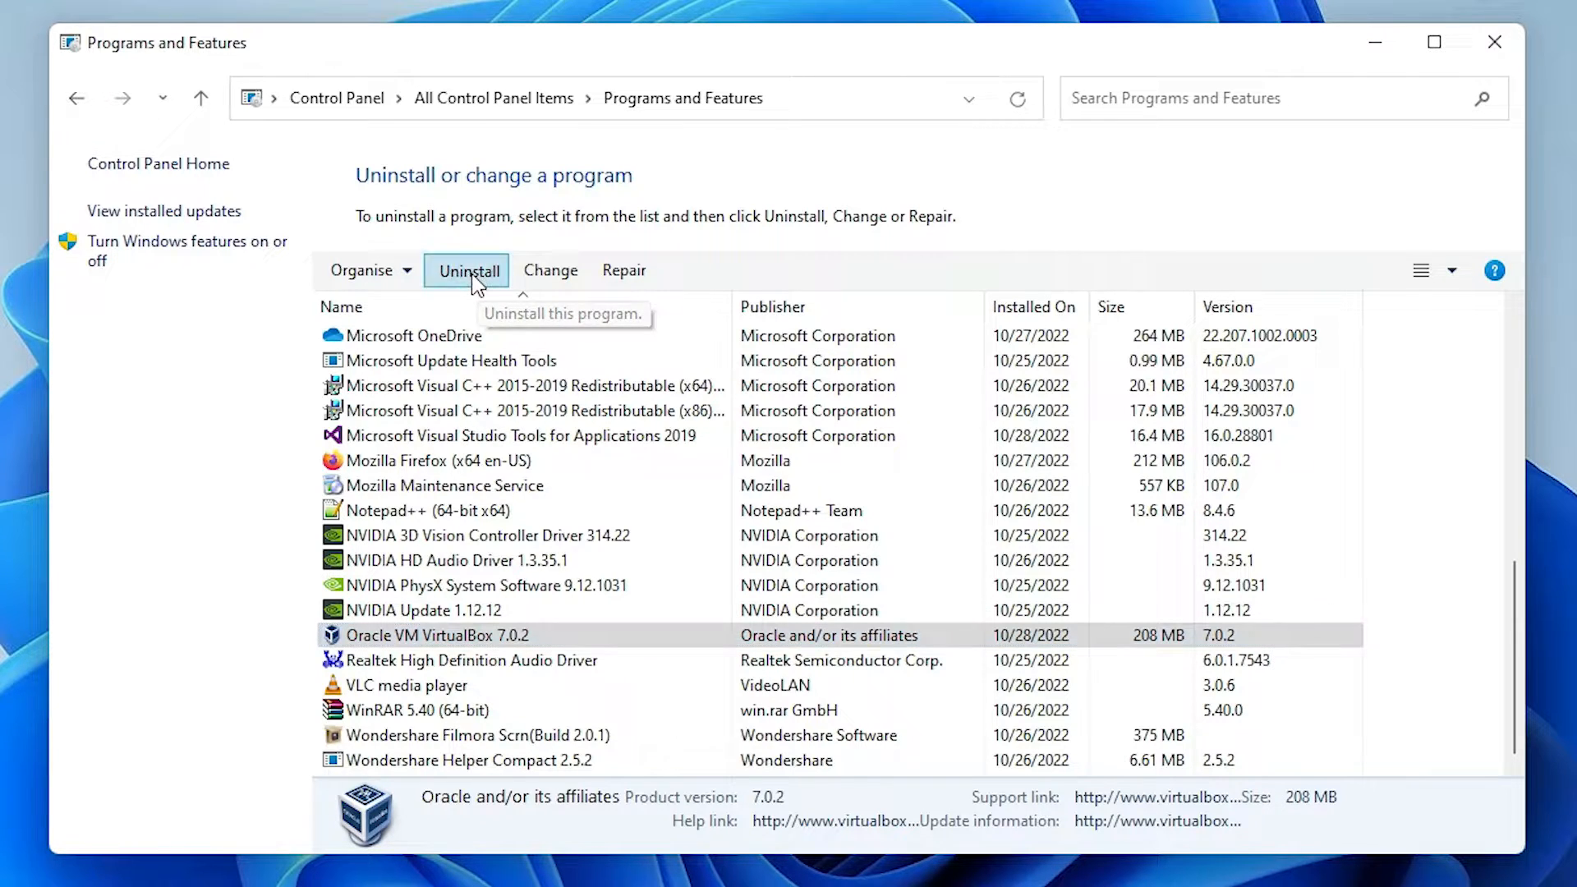
# Uninstall Oracle VM VirtualBox 7.0.2 and confirm the removal with Yes.
pyautogui.click(467, 269)
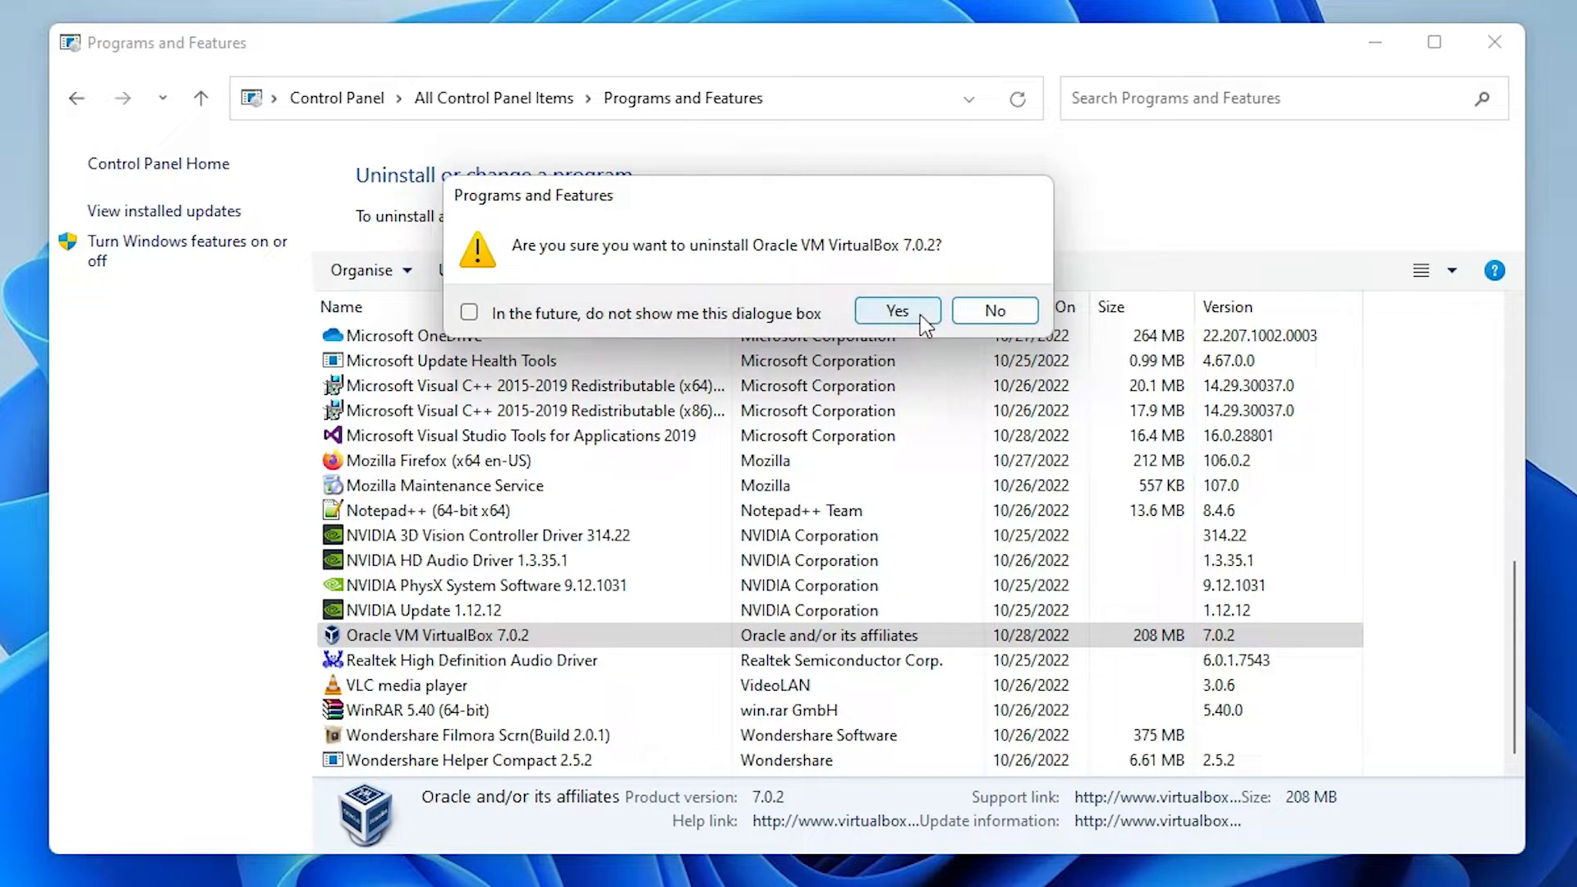
pyautogui.click(895, 309)
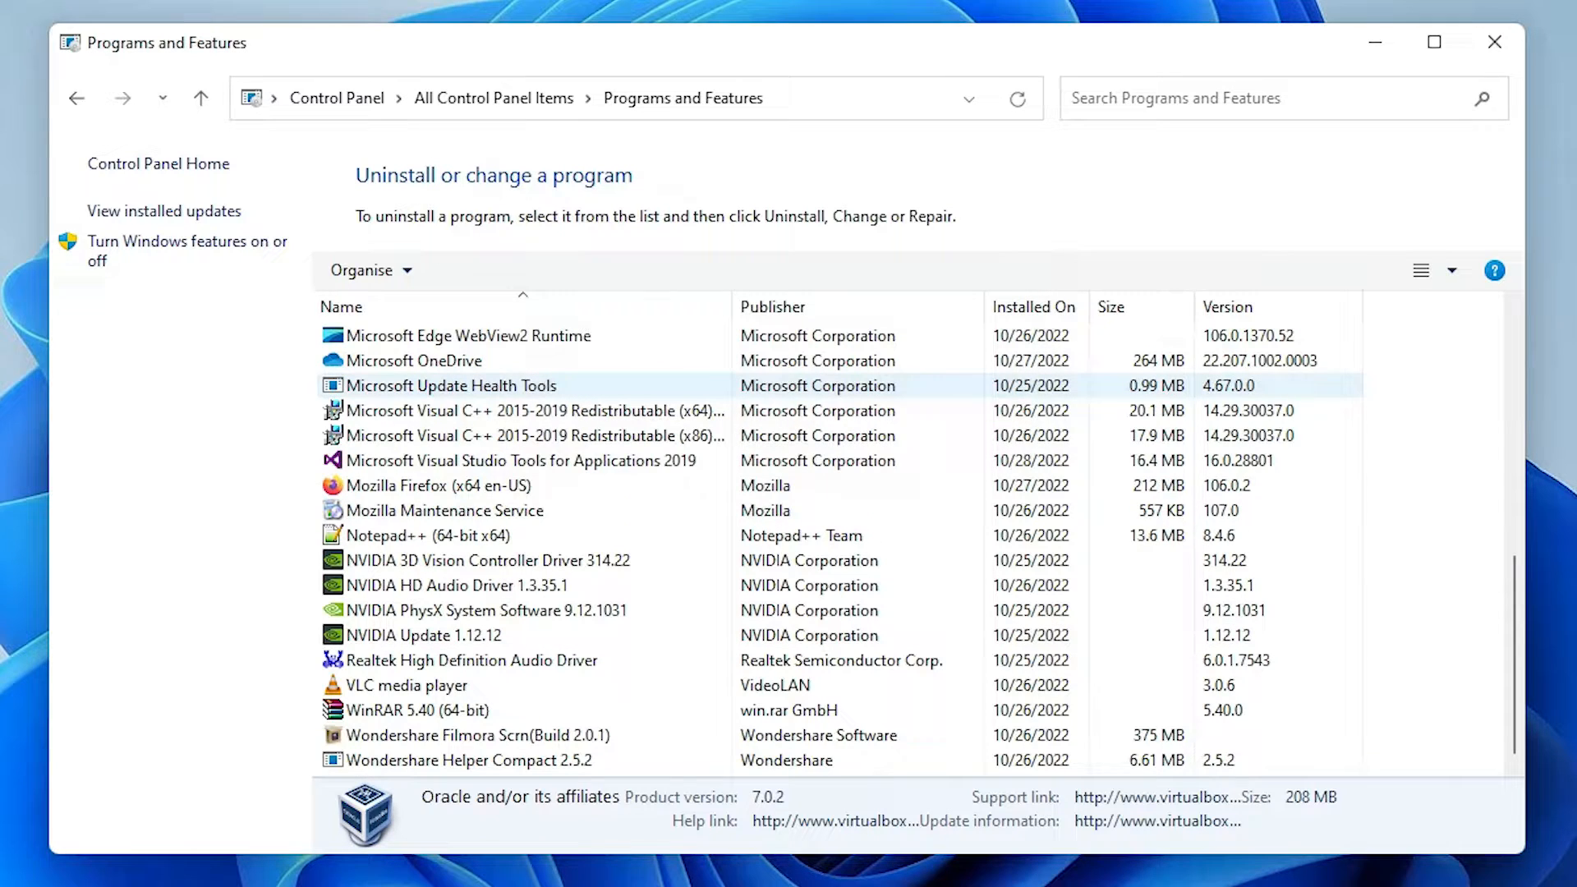
# Close the Programs and Features window to return to the Windows 11 desktop.
pyautogui.click(483, 586)
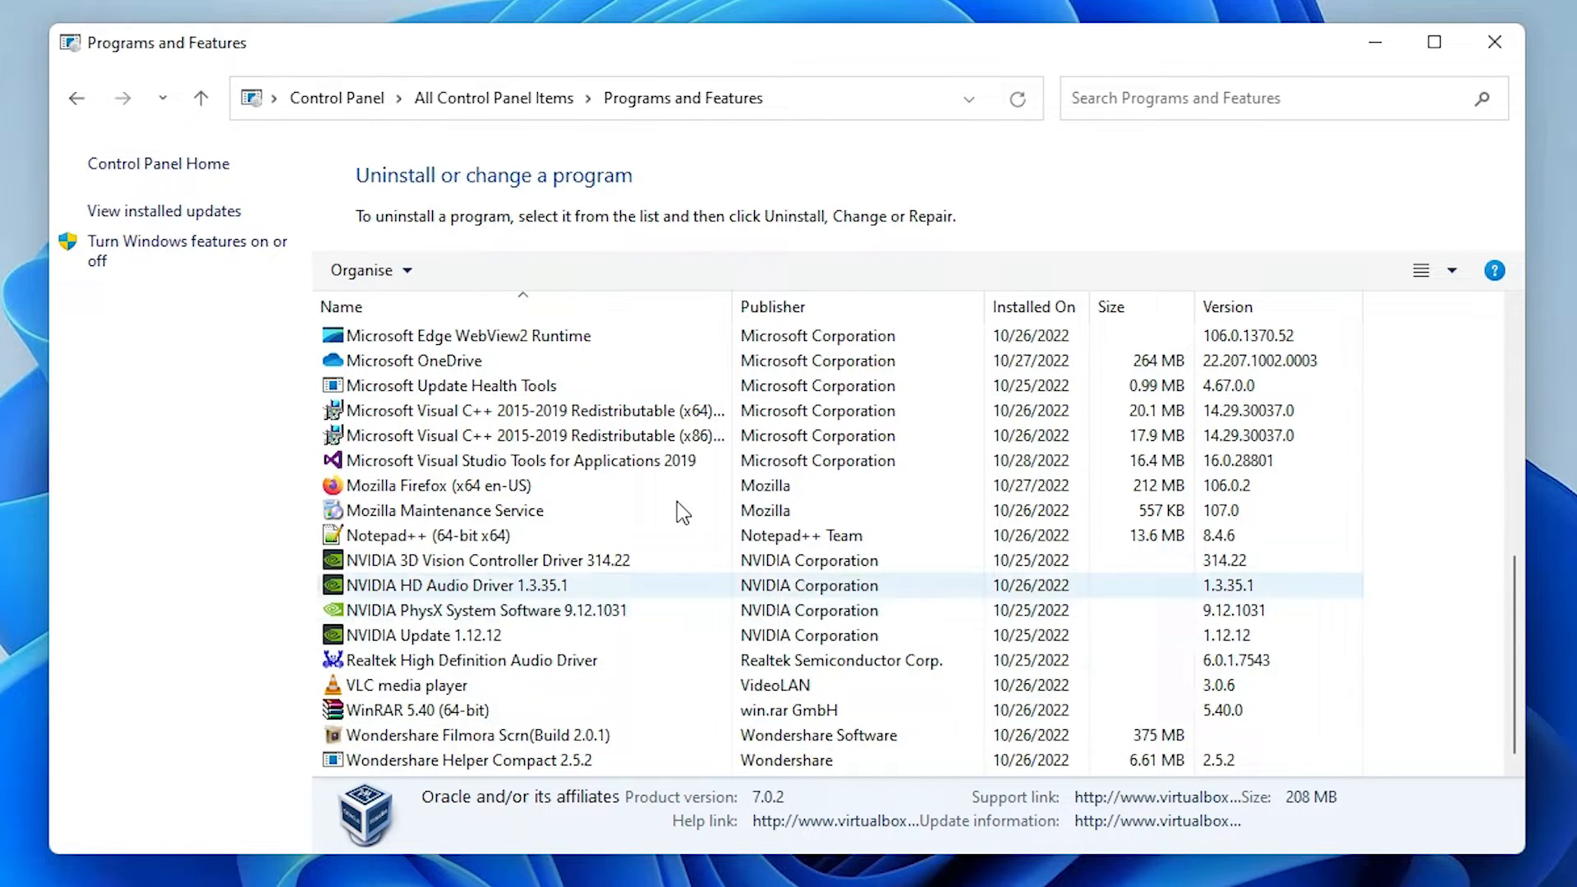
pyautogui.click(438, 485)
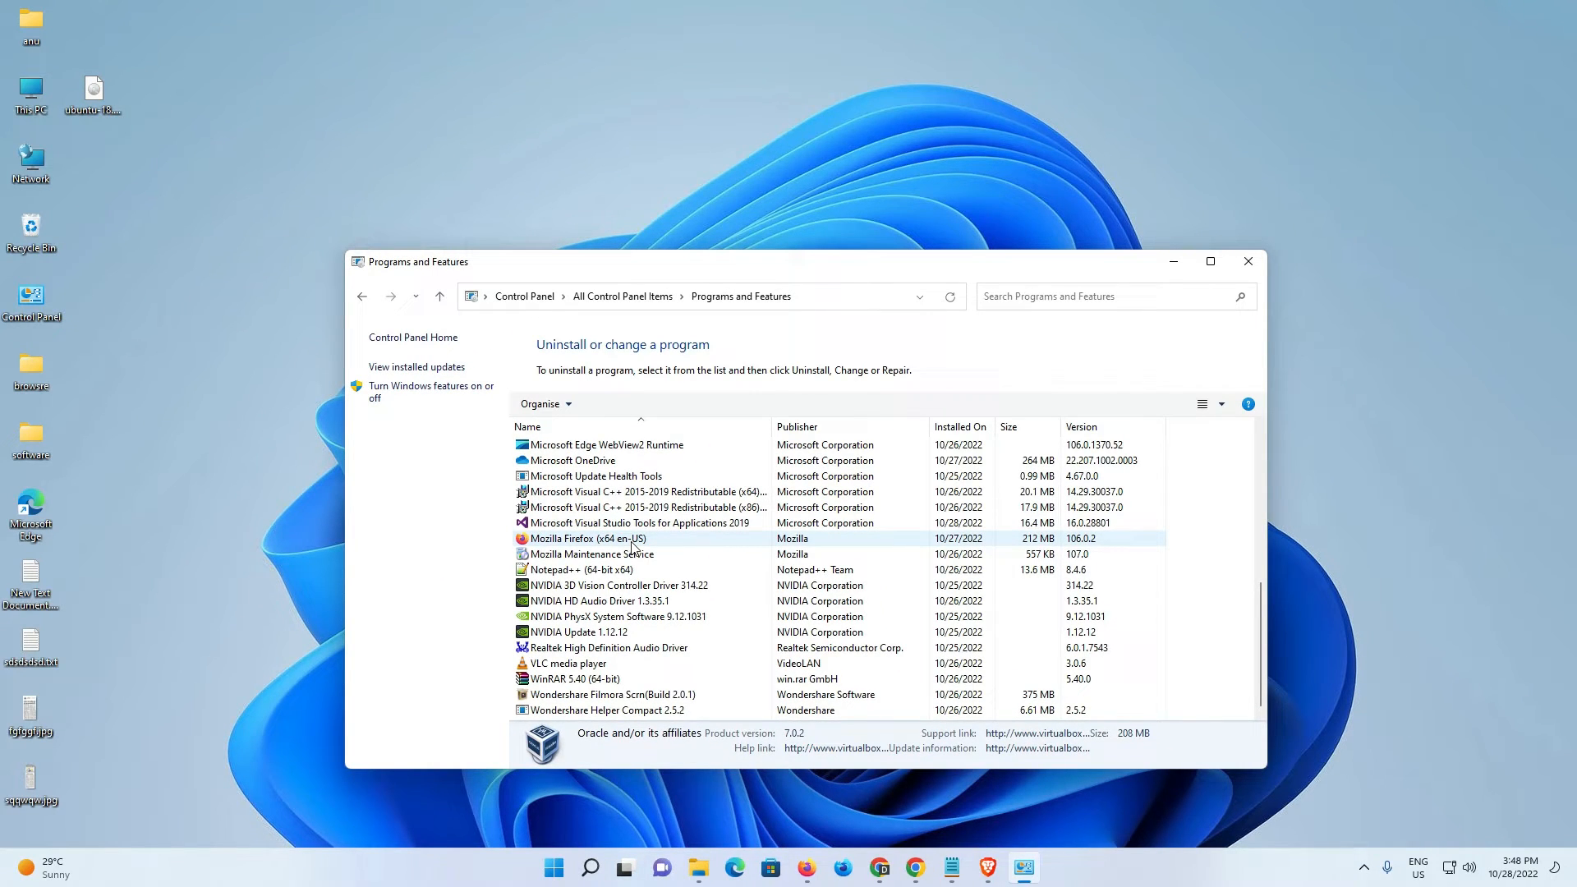
pyautogui.click(1246, 261)
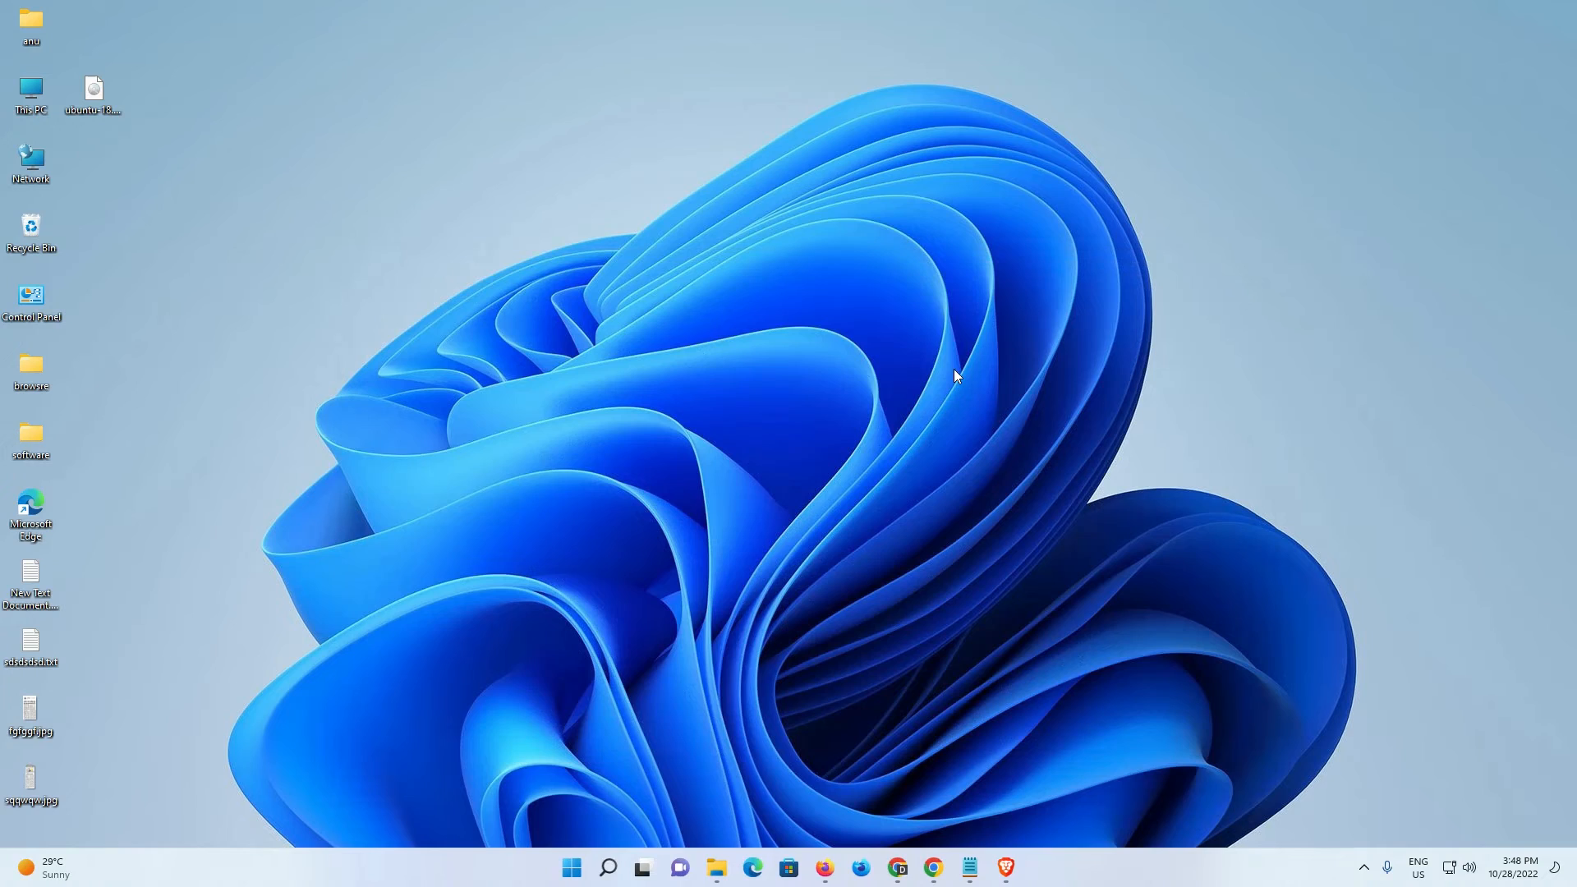
pyautogui.moveTo(815, 392)
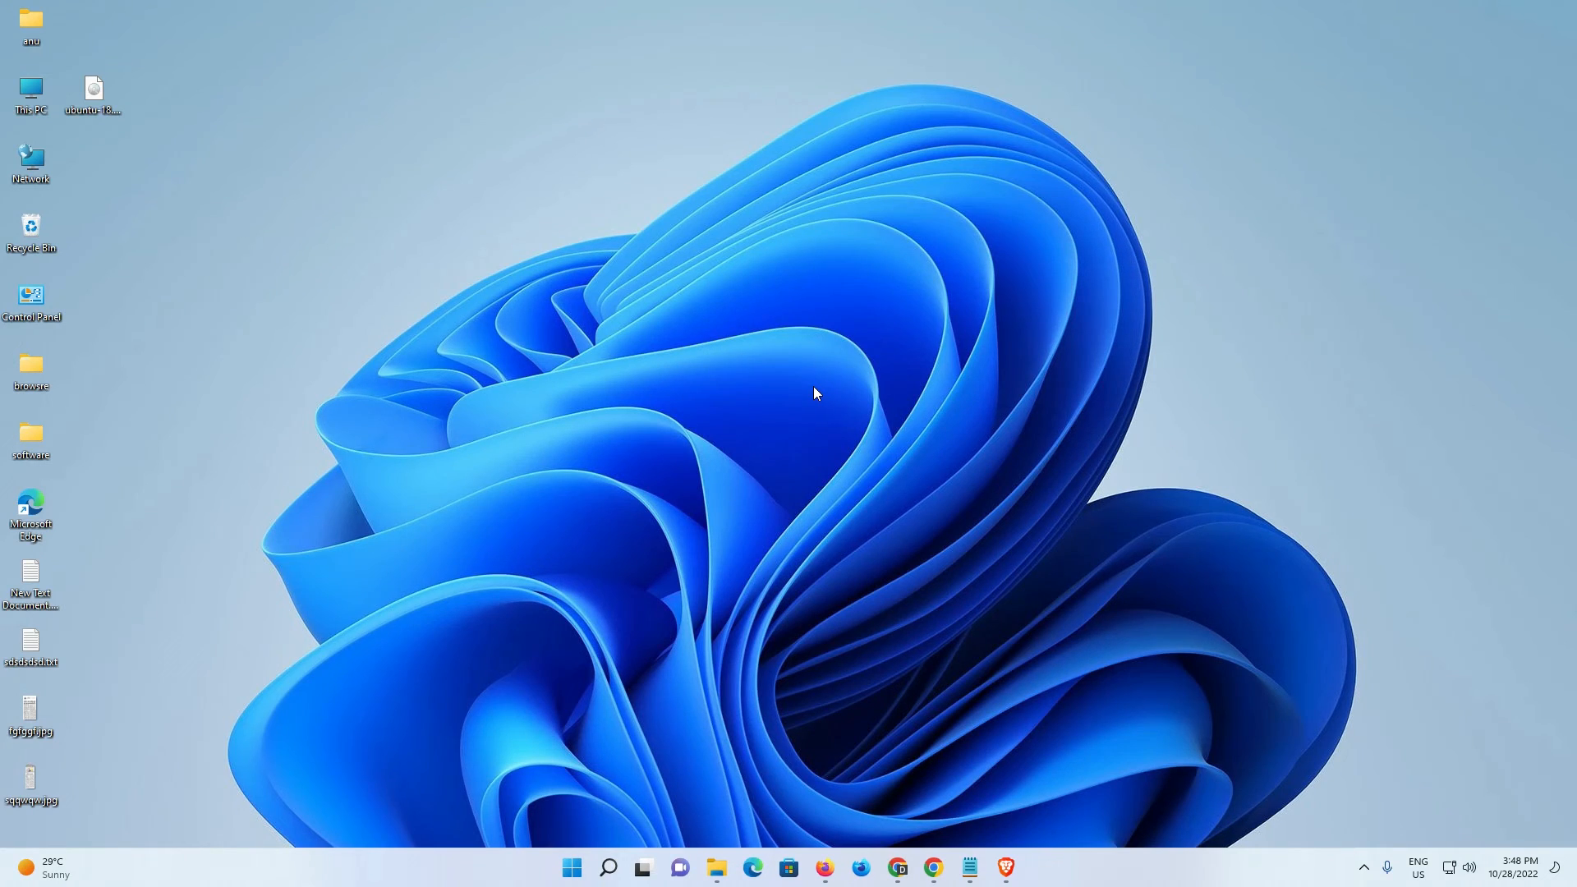